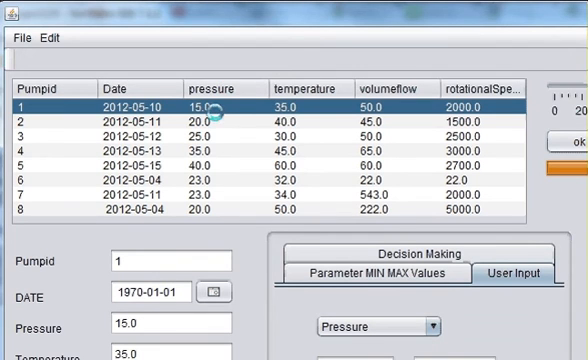
pyautogui.moveTo(223, 140)
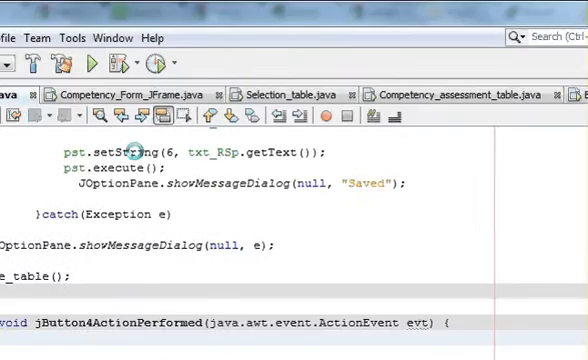
# In Design view, check the parameter dropdown lists Temperature, RotationalSpeed and Torque.
pyautogui.click(25, 17)
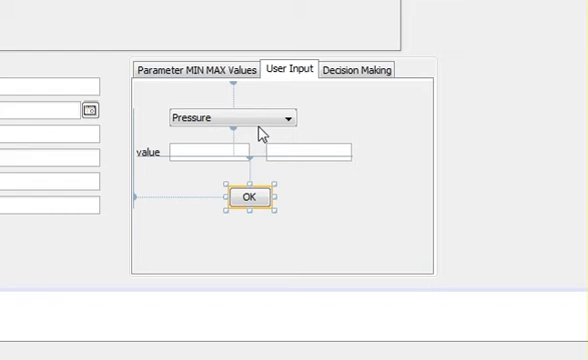
pyautogui.moveTo(252, 124)
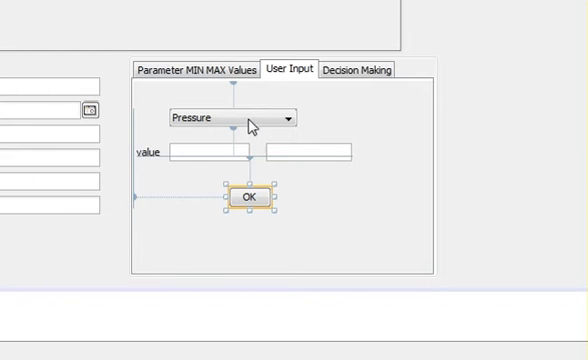
pyautogui.click(228, 117)
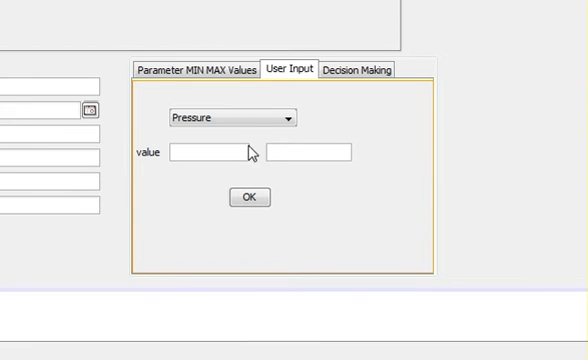
pyautogui.moveTo(256, 125)
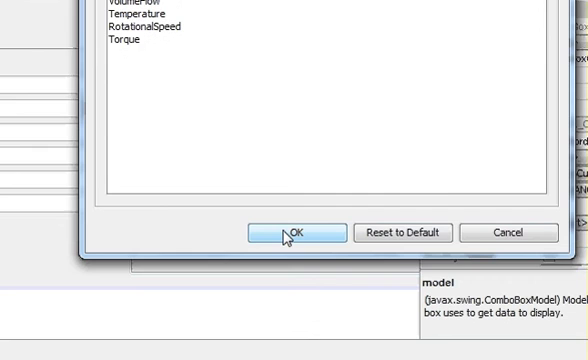
pyautogui.click(289, 232)
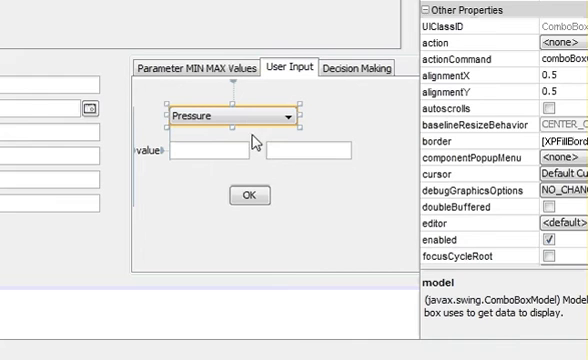
pyautogui.moveTo(318, 188)
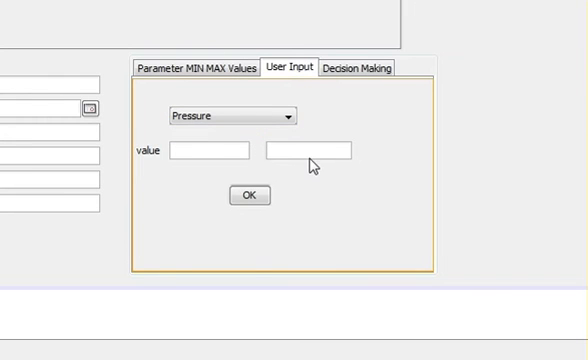
pyautogui.moveTo(219, 157)
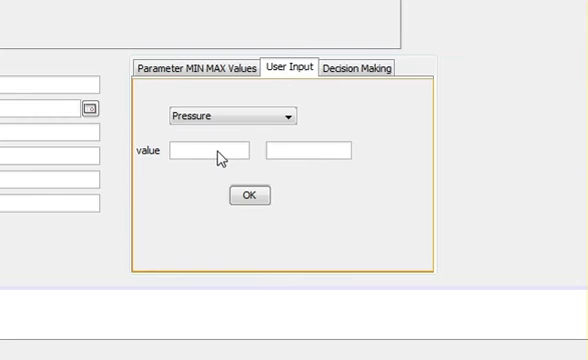
pyautogui.moveTo(203, 158)
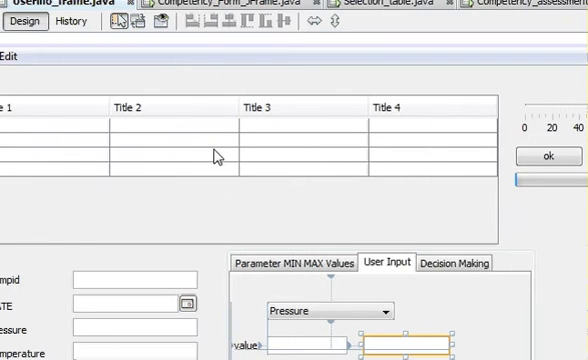
pyautogui.moveTo(218, 161)
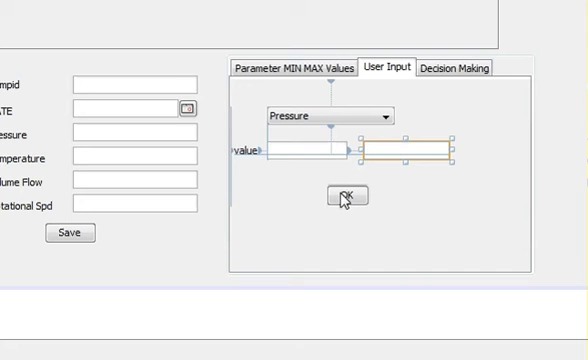
# In the OK button's action handler, begin a 'String val1=' declaration.
pyautogui.rightClick(345, 195)
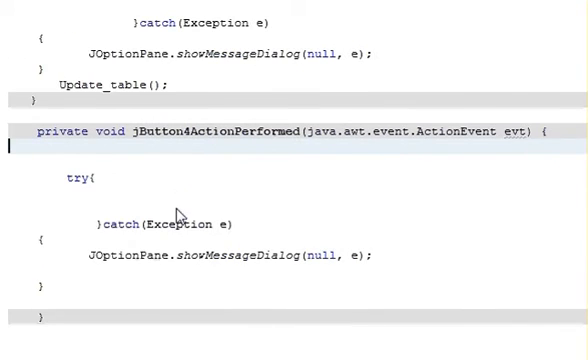
pyautogui.scroll(-3)
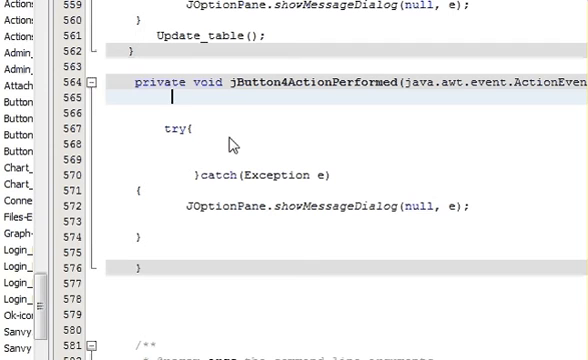
pyautogui.write('s')
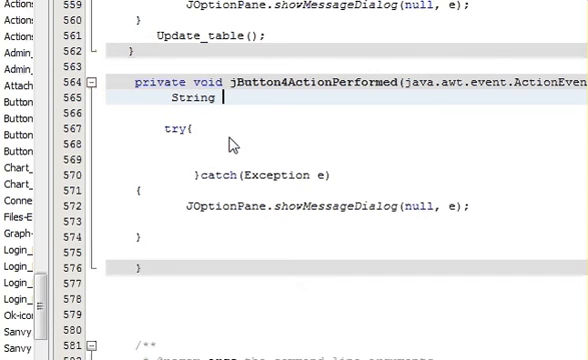
pyautogui.write('val')
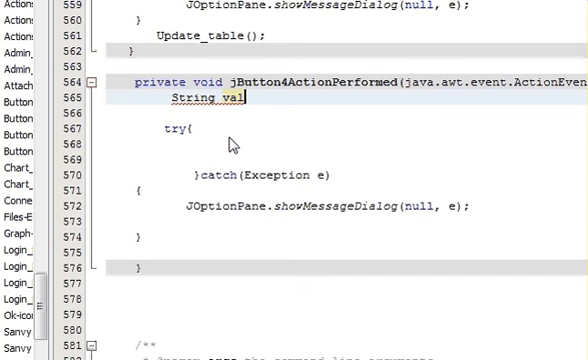
pyautogui.write('1=')
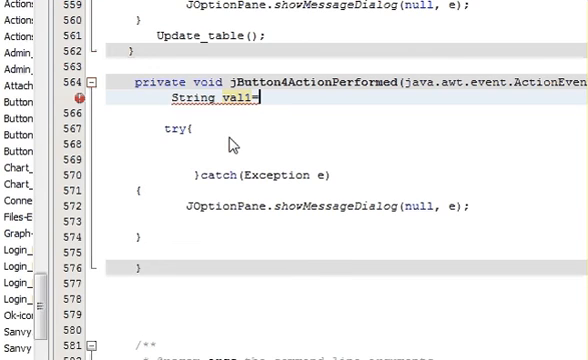
# Rename the first value text field's variable to Min.
pyautogui.click(224, 115)
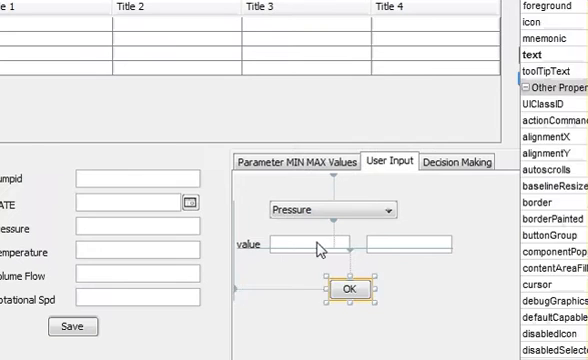
pyautogui.rightClick(350, 288)
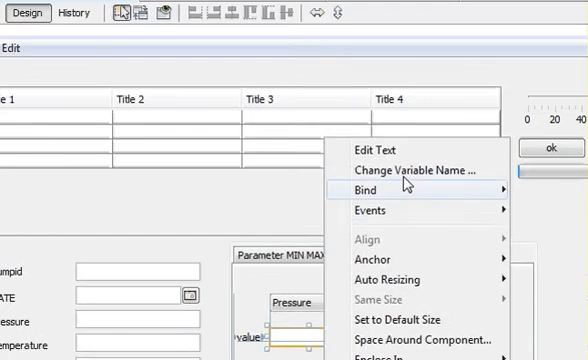
pyautogui.click(406, 167)
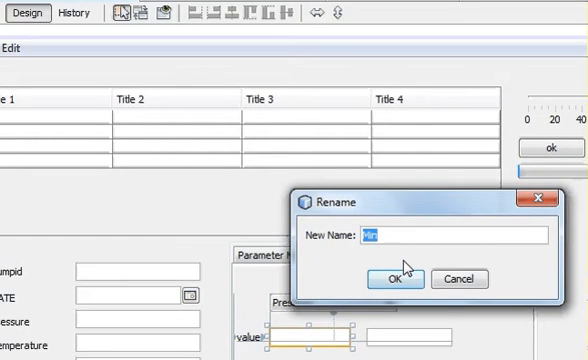
pyautogui.click(394, 278)
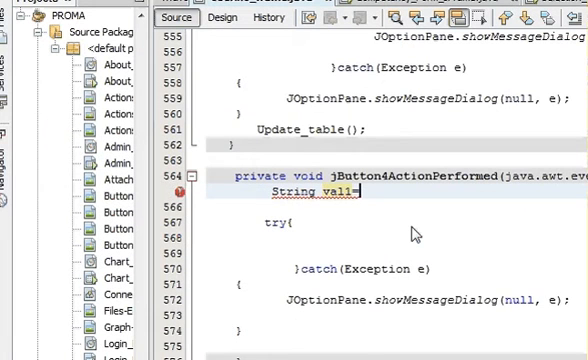
# Set val1 from Min.getText() and val2 from Max.getText().
pyautogui.write('Min.g')
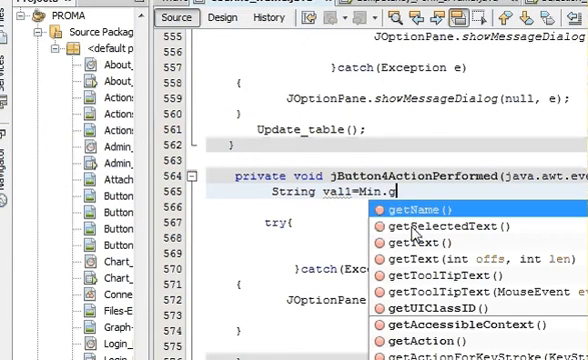
pyautogui.write('ett')
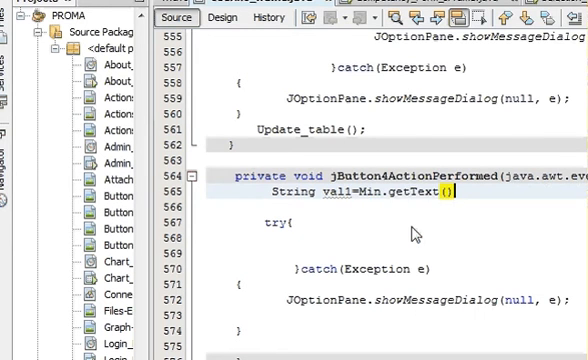
pyautogui.write(';')
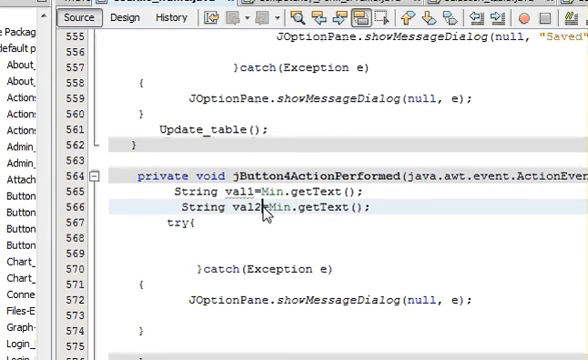
pyautogui.doubleClick(295, 207)
pyautogui.write('ax')
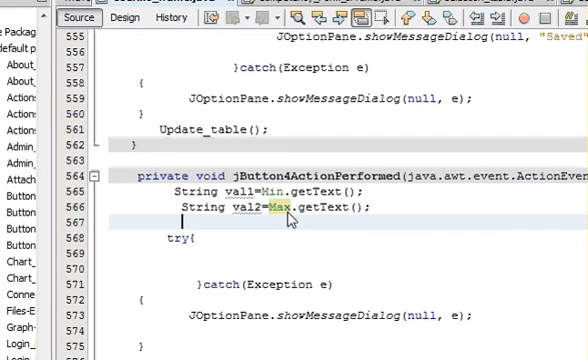
pyautogui.moveTo(273, 223)
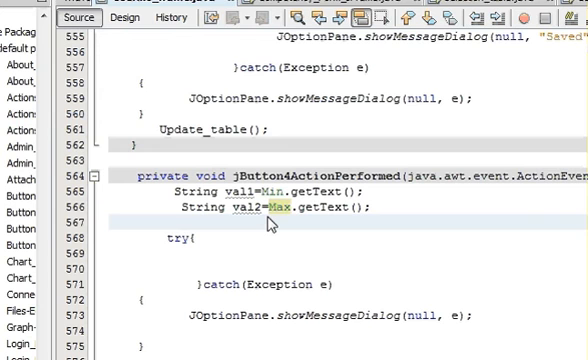
# Begin the 'String tmp' declaration and start renaming the parameter dropdown's variable.
pyautogui.write('s')
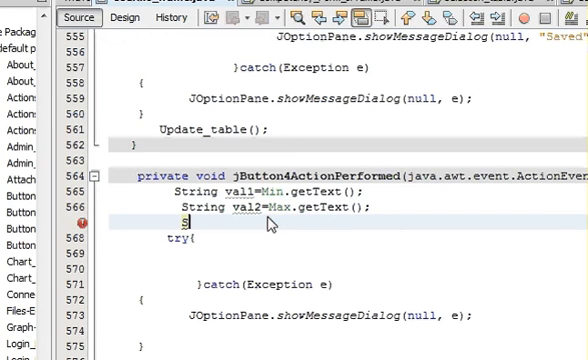
pyautogui.write('tring')
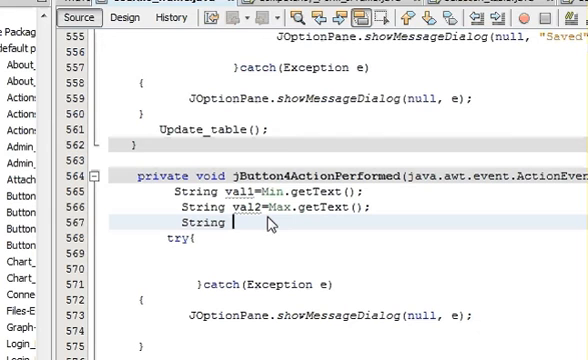
pyautogui.write('tmp =')
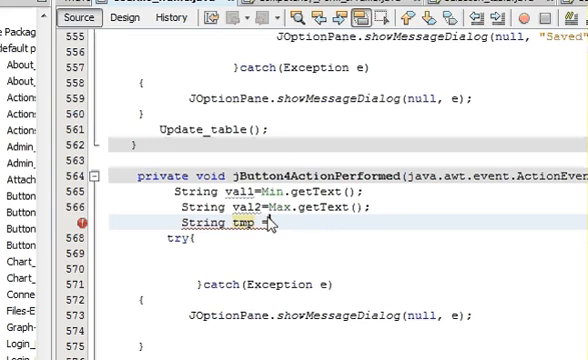
pyautogui.moveTo(172, 100)
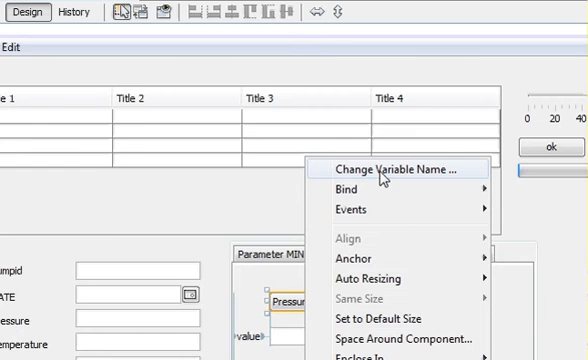
pyautogui.moveTo(380, 178)
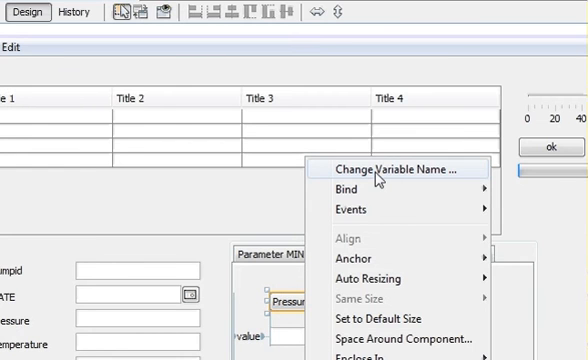
pyautogui.click(378, 168)
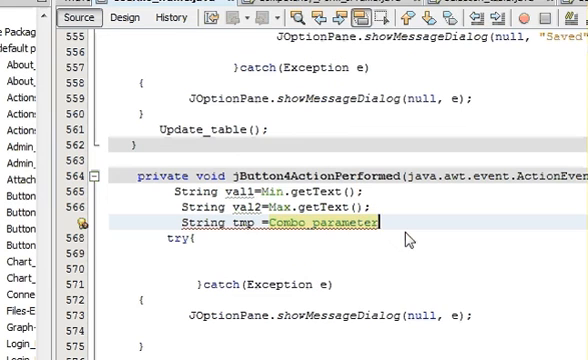
# Complete 'String tmp = Combo_parameter.getSelectedItem().toString();' with code completion.
pyautogui.write('.')
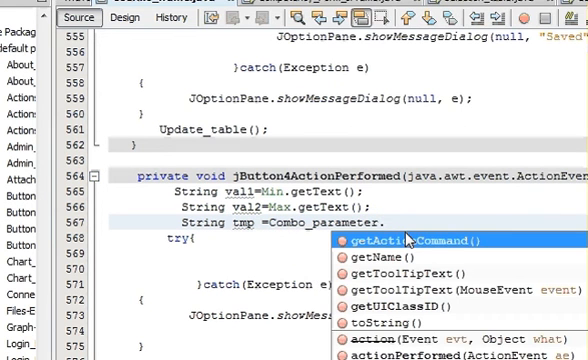
pyautogui.write('get')
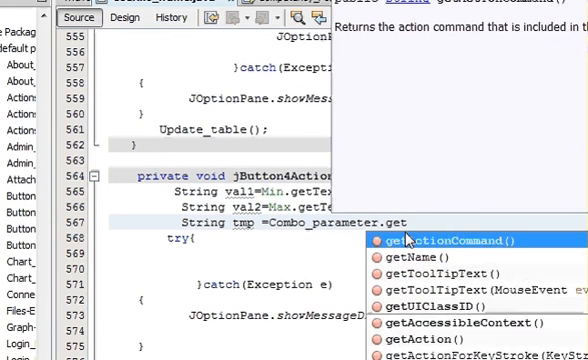
pyautogui.write('s')
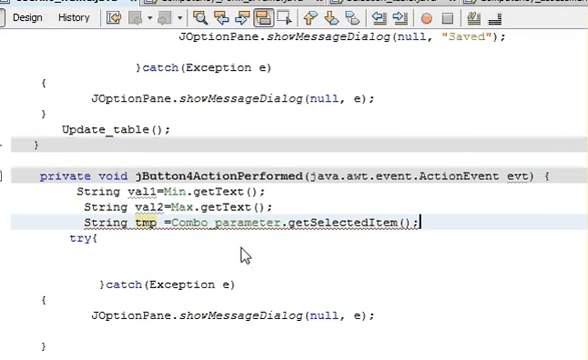
pyautogui.moveTo(340, 238)
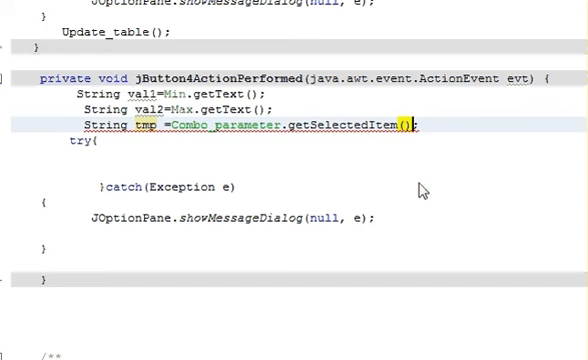
pyautogui.write('.toString(')
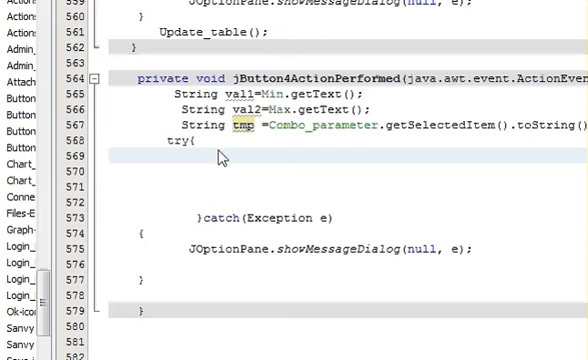
# Inside try, type String sql="select * from Userinfo where ".
pyautogui.write('String')
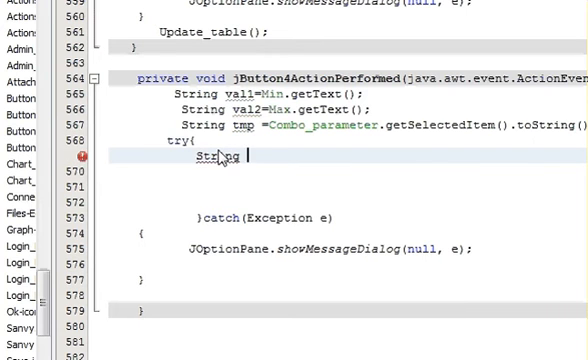
pyautogui.write('sql=')
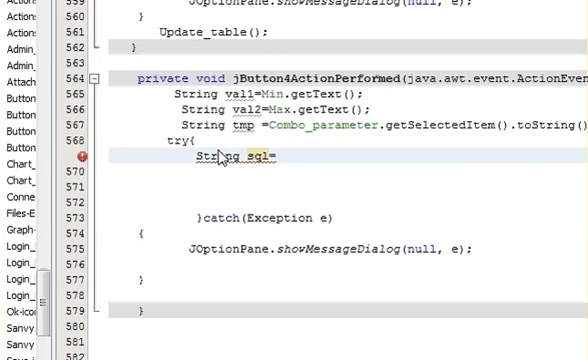
pyautogui.write('"";')
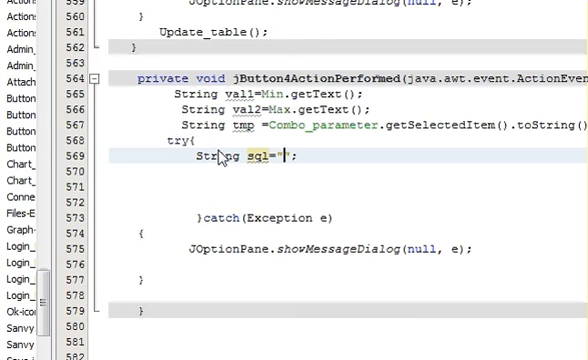
pyautogui.write('select')
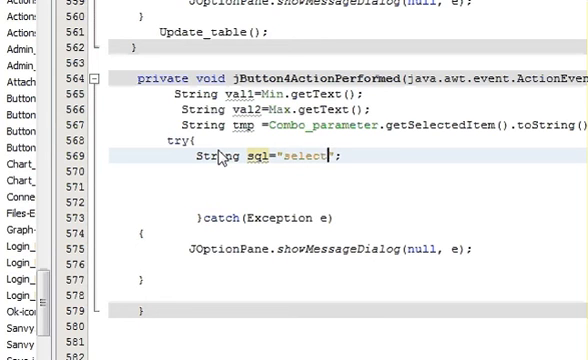
pyautogui.write('*')
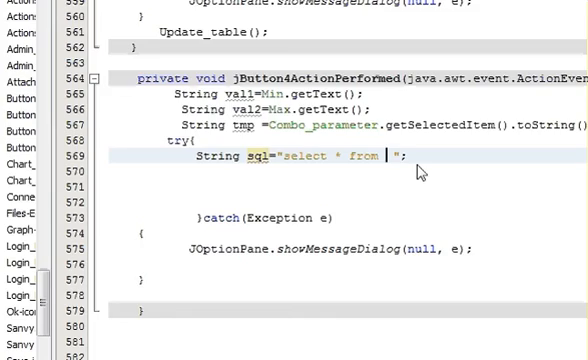
pyautogui.scroll(-3)
pyautogui.write('UserInfo ')
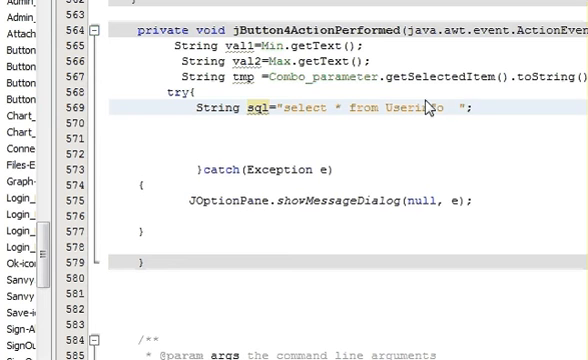
pyautogui.write('where')
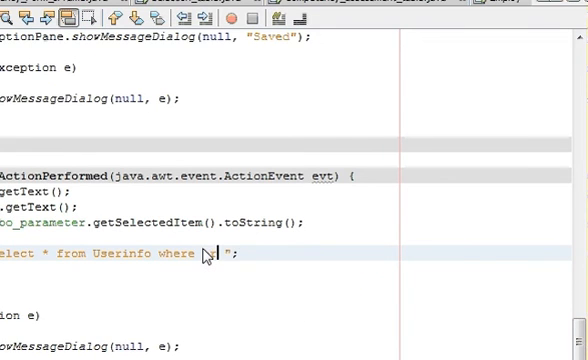
# Extend the query to "where pressure between '"+val1+"' and" ...
pyautogui.write('ressure')
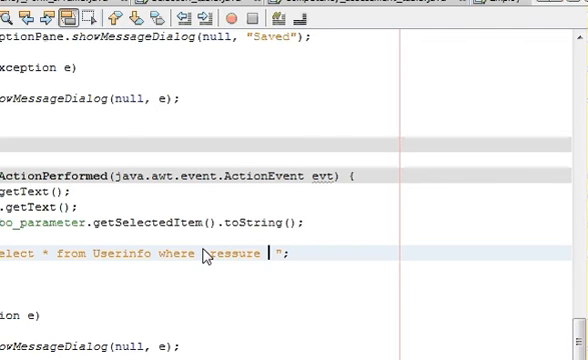
pyautogui.write('b')
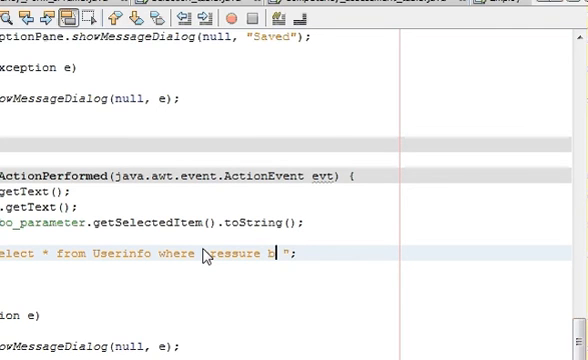
pyautogui.write('etween')
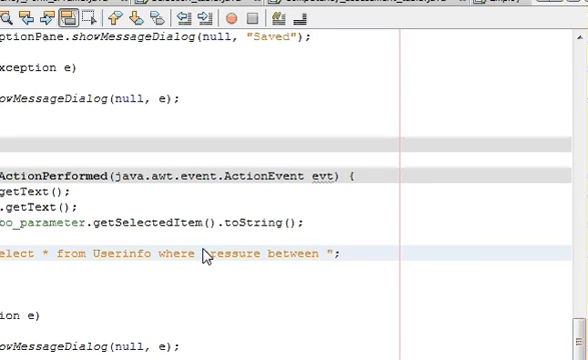
pyautogui.click(325, 253)
pyautogui.write('\'""\' ')
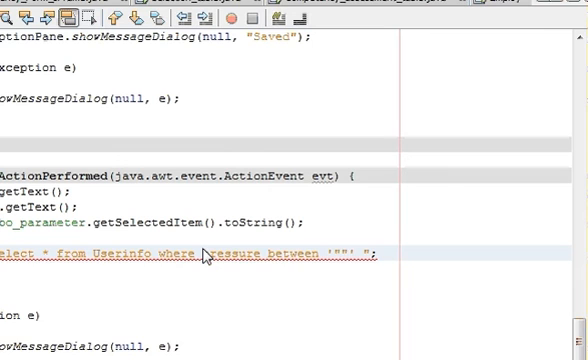
pyautogui.write('+')
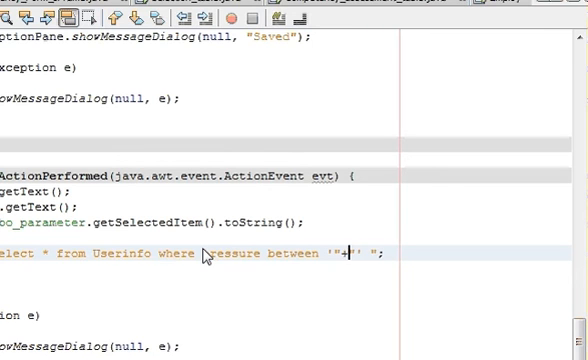
pyautogui.write('+')
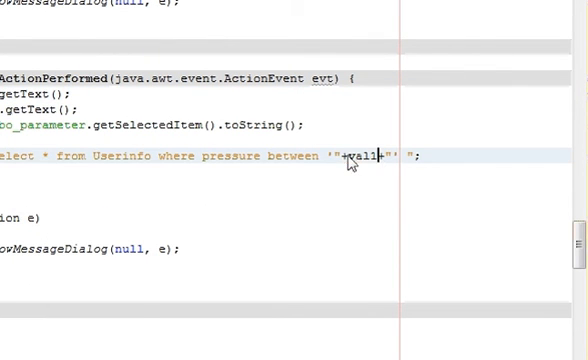
pyautogui.doubleClick(365, 157)
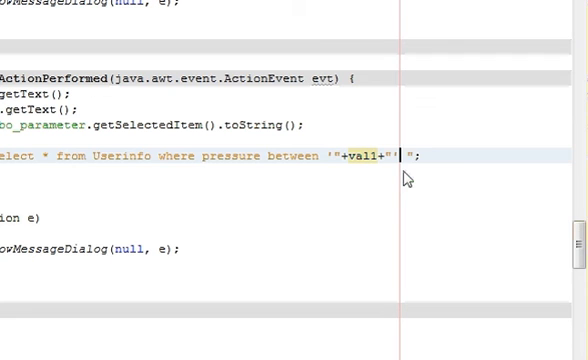
pyautogui.write('an')
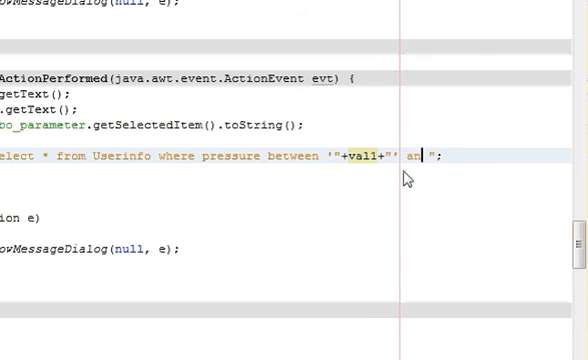
pyautogui.write('d')
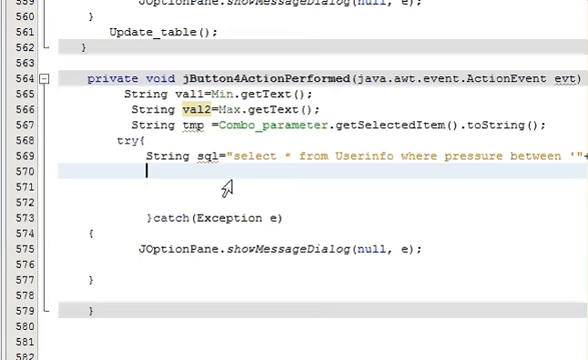
pyautogui.moveTo(250, 184)
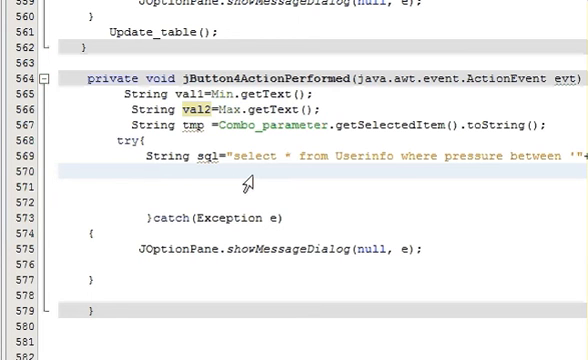
# Add pst=conn.prepareStatement(sql); to the OK handler.
pyautogui.write('pst')
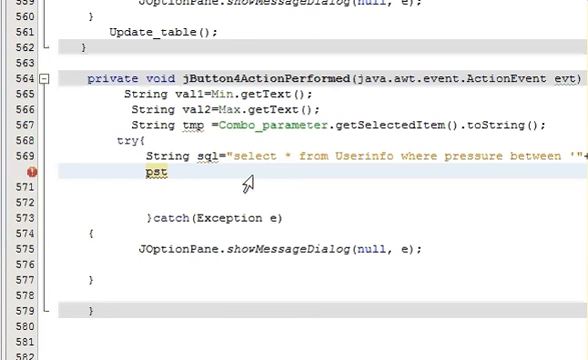
pyautogui.write('=')
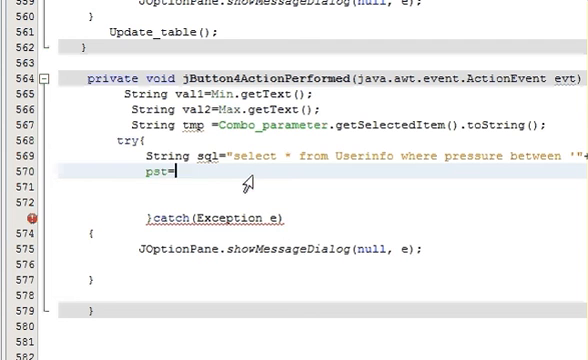
pyautogui.write('conn')
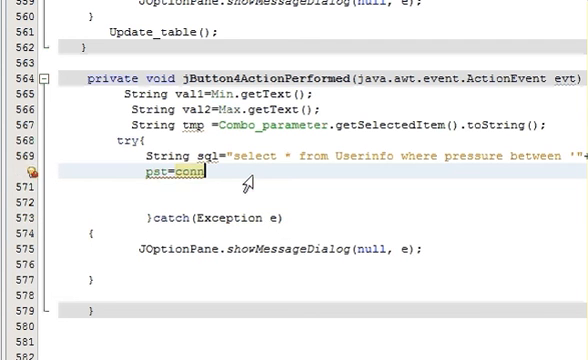
pyautogui.write('prepareStatement(sql);')
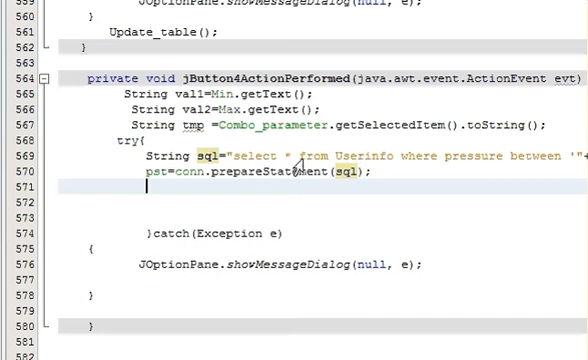
# Begin typing rs=pst. on the next line.
pyautogui.write('r')
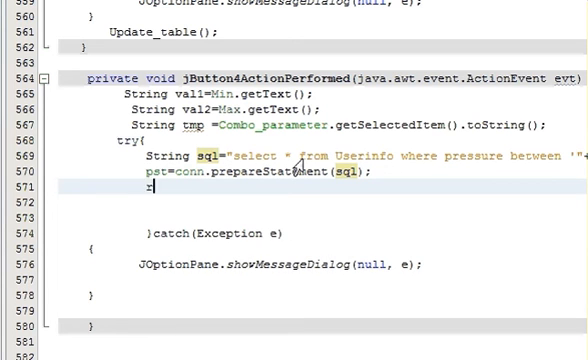
pyautogui.write('s=')
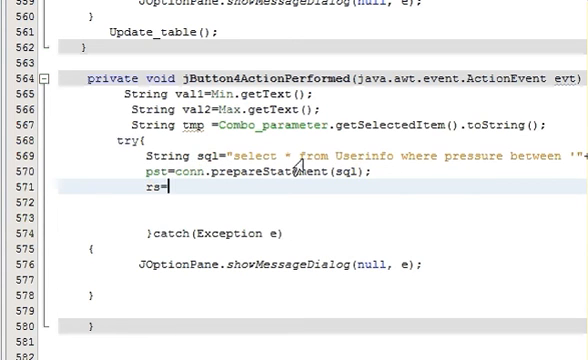
pyautogui.write('pst')
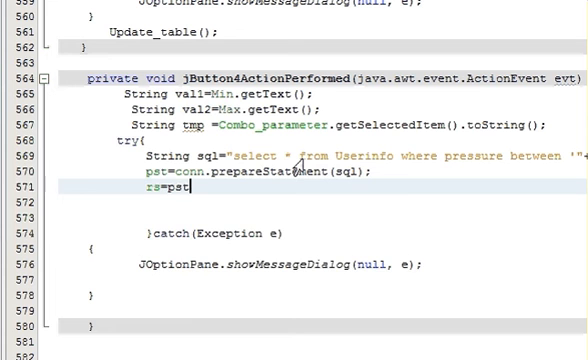
pyautogui.write('.')
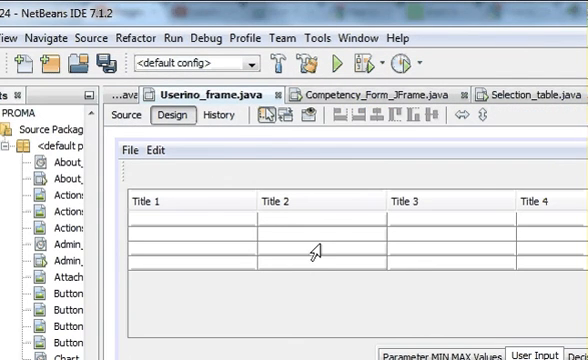
# Check that the table's variable name is jTable1 and close the rename dialog.
pyautogui.rightClick(315, 248)
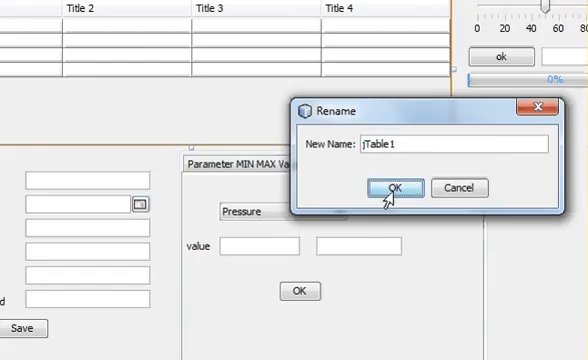
pyautogui.click(394, 187)
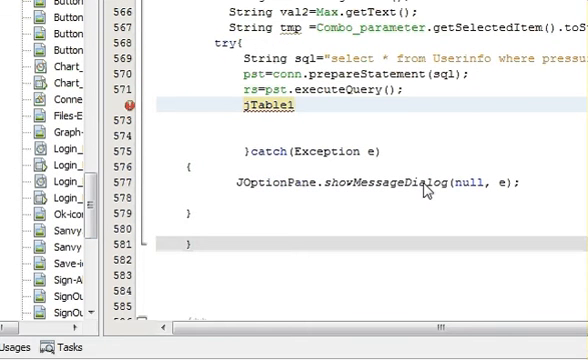
# Complete jTable1.setModel(DbUtils.resultSetToTableModel(rs)); inside the try block.
pyautogui.write('.setModel(DbUtils.);')
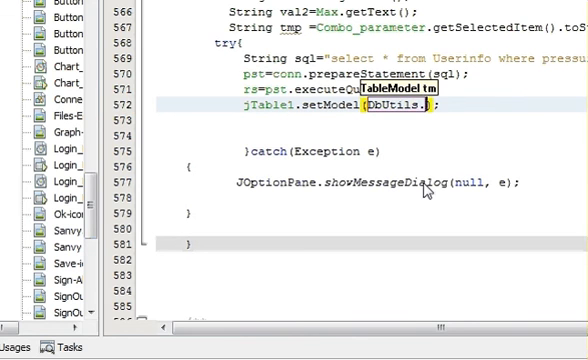
pyautogui.write('.')
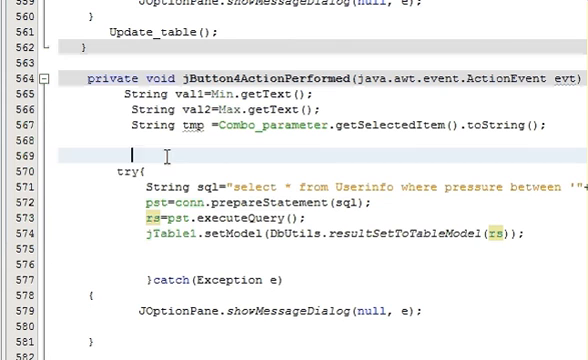
pyautogui.moveTo(133, 152)
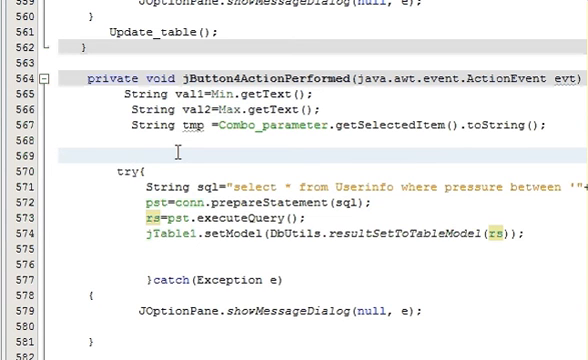
# Above the try block, begin an if(tmp== condition with braces.
pyautogui.write('if')
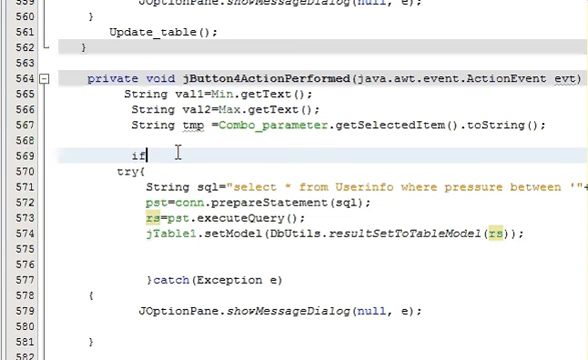
pyautogui.write('()')
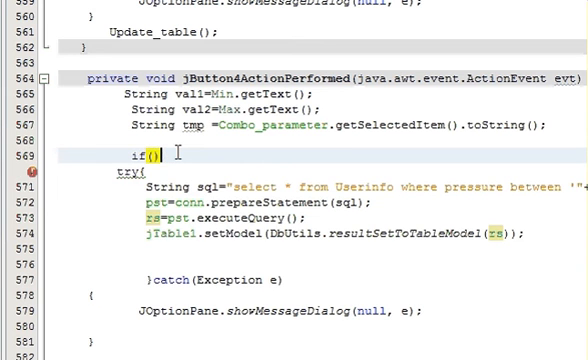
pyautogui.write('{')
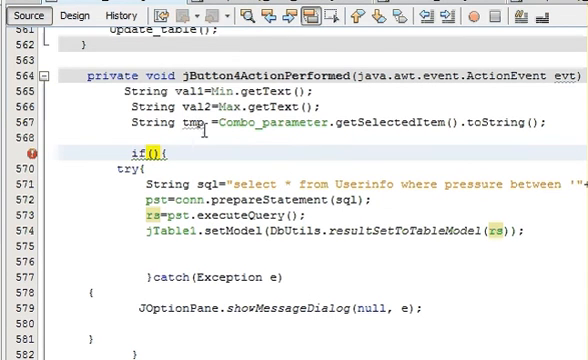
pyautogui.moveTo(195, 124)
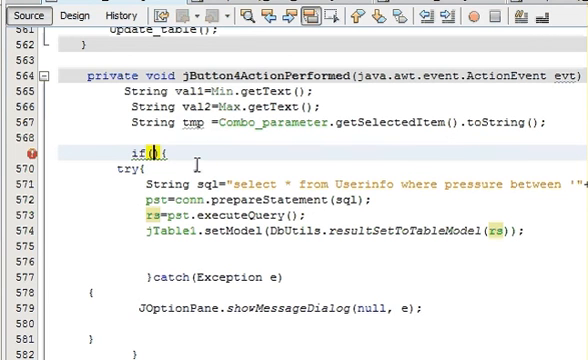
pyautogui.write('tmp')
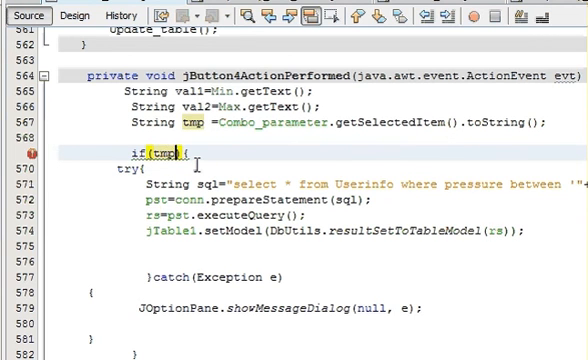
pyautogui.write('==')
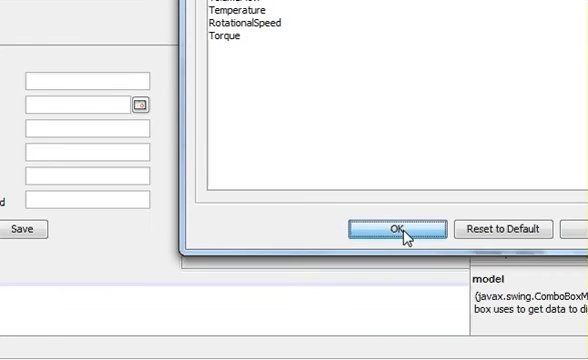
# Close the combo box item list and return to the OK handler's source code.
pyautogui.click(393, 228)
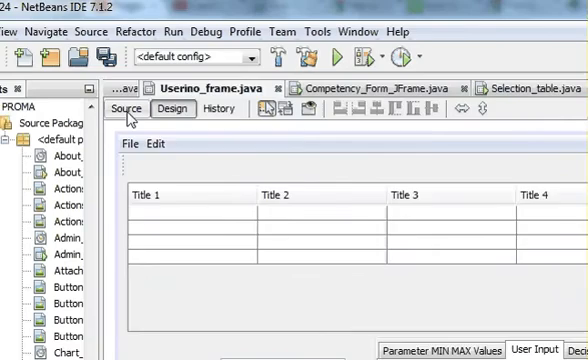
pyautogui.click(128, 108)
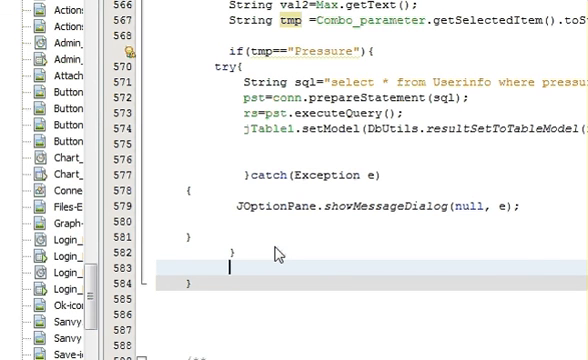
# Begin an else if(tmp== branch with braces after the Pressure block.
pyautogui.write('else')
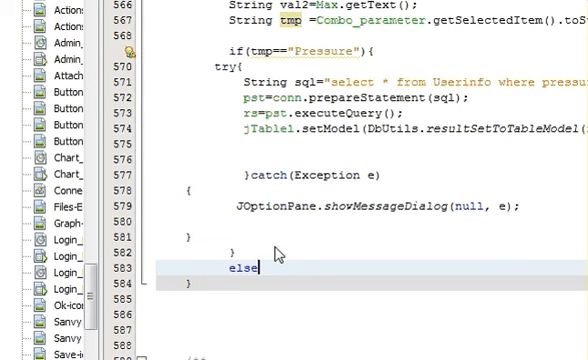
pyautogui.write('if(')
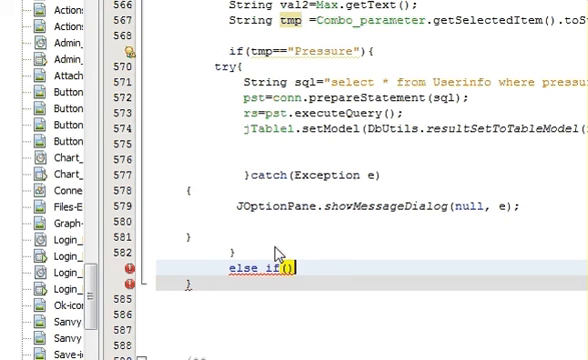
pyautogui.write('{}')
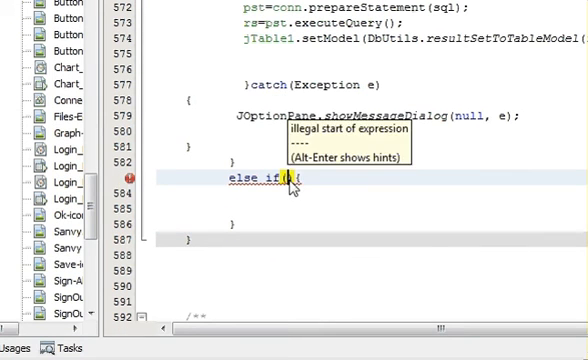
pyautogui.write('tmp')
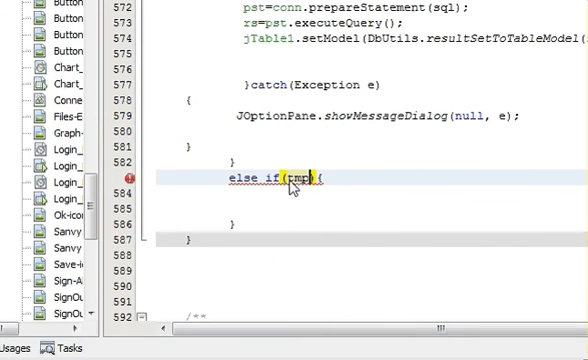
pyautogui.write('==')
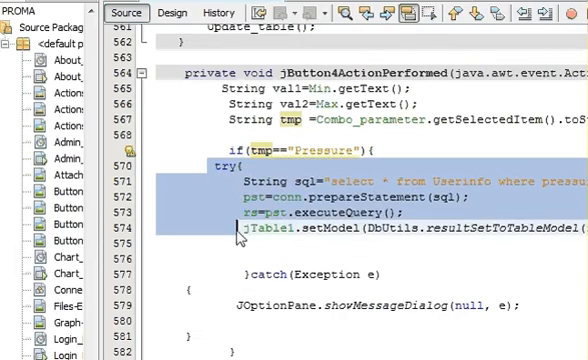
# Paste the query block into the VolumeFlow branch, filtering the volumeflow column.
pyautogui.scroll(-3)
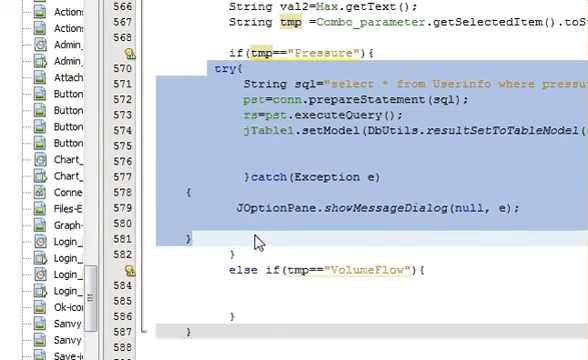
pyautogui.scroll(-3)
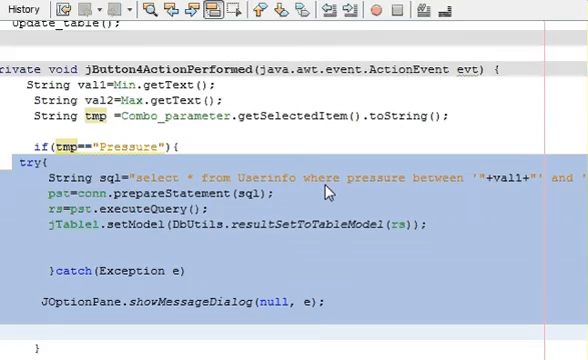
pyautogui.scroll(-3)
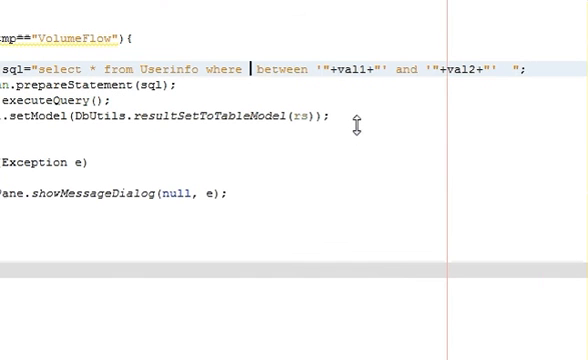
pyautogui.write('volum')
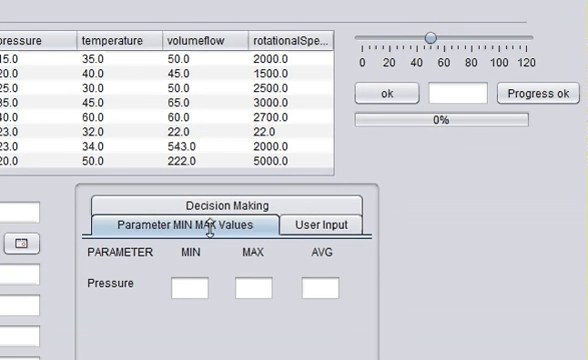
# Filter the table by VolumeFlow with minimum 20 and maximum 50.
pyautogui.click(319, 222)
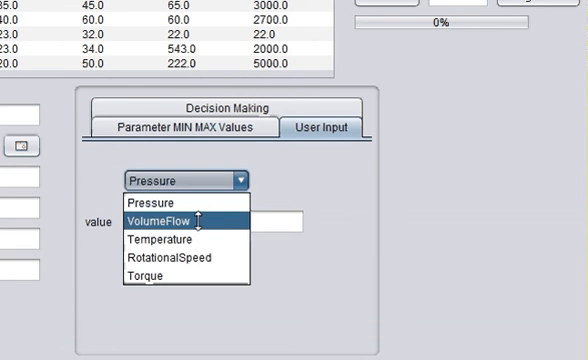
pyautogui.click(168, 218)
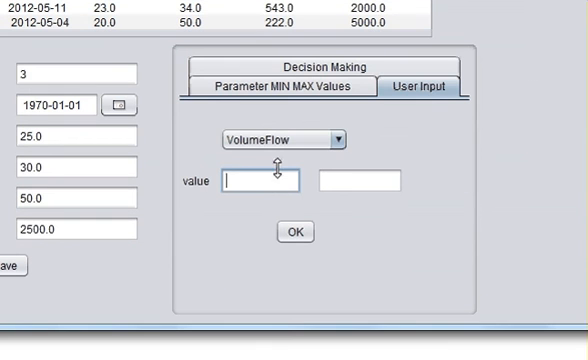
pyautogui.write('20')
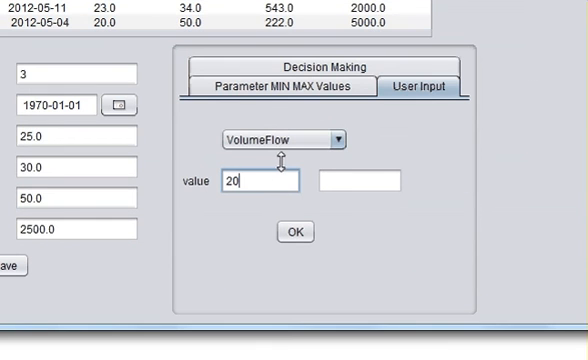
pyautogui.write('50')
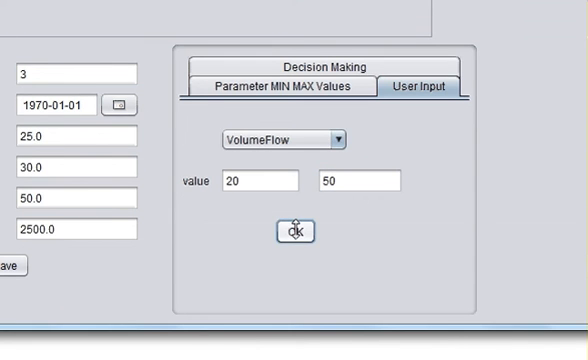
pyautogui.click(293, 230)
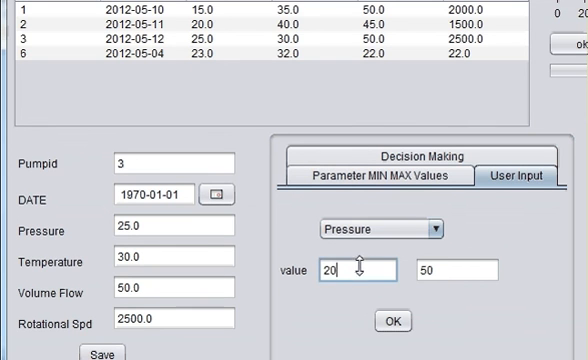
# Enter a Pressure range of 10 to 20 in the filter fields.
pyautogui.click(350, 271)
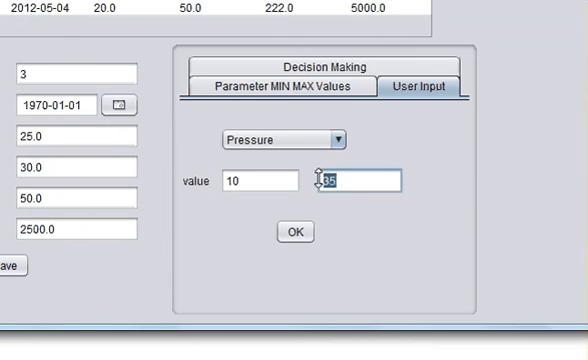
pyautogui.write('20')
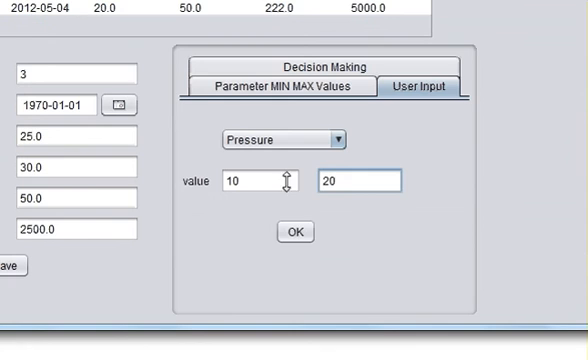